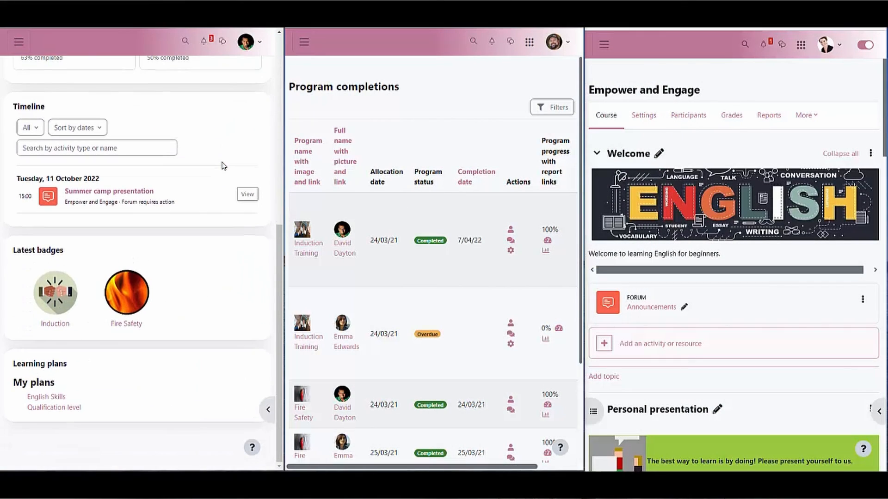
scroll("down", 3)
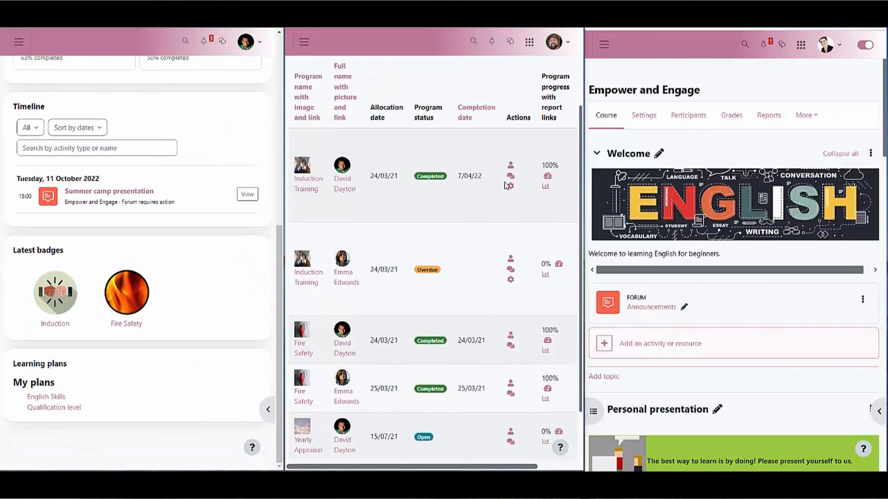
scroll("down", 3)
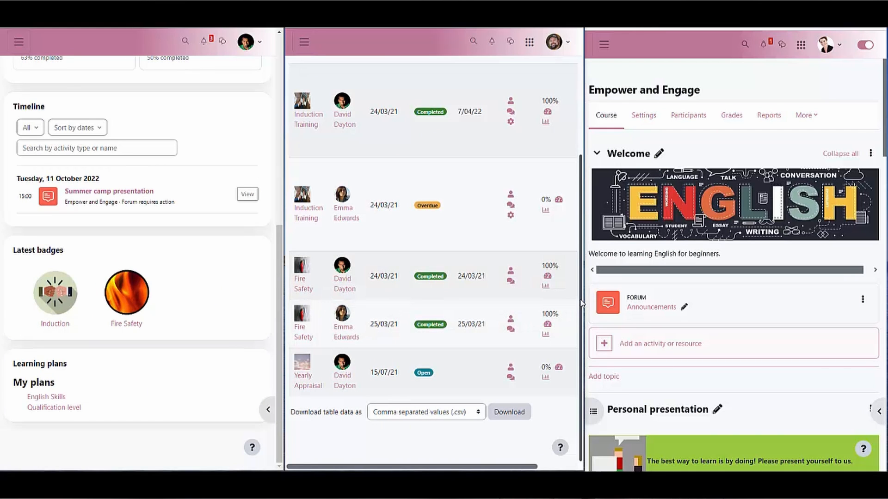
mouse_move(716, 221)
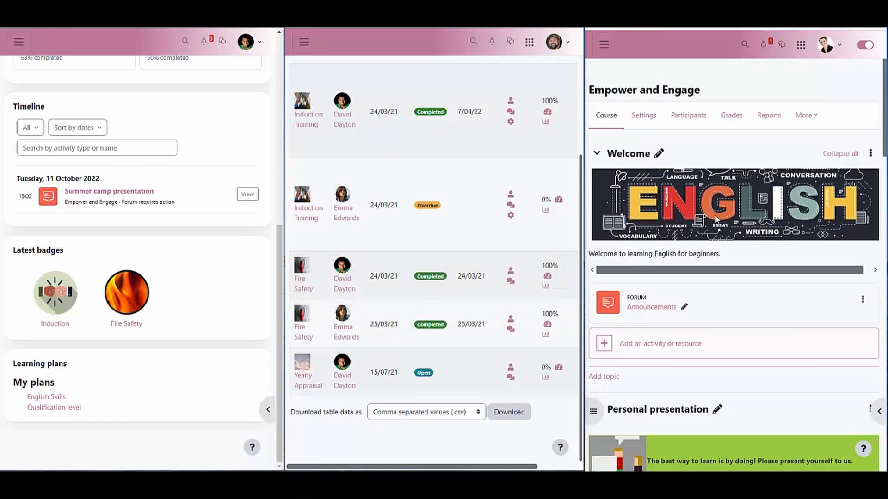
scroll("down", 3)
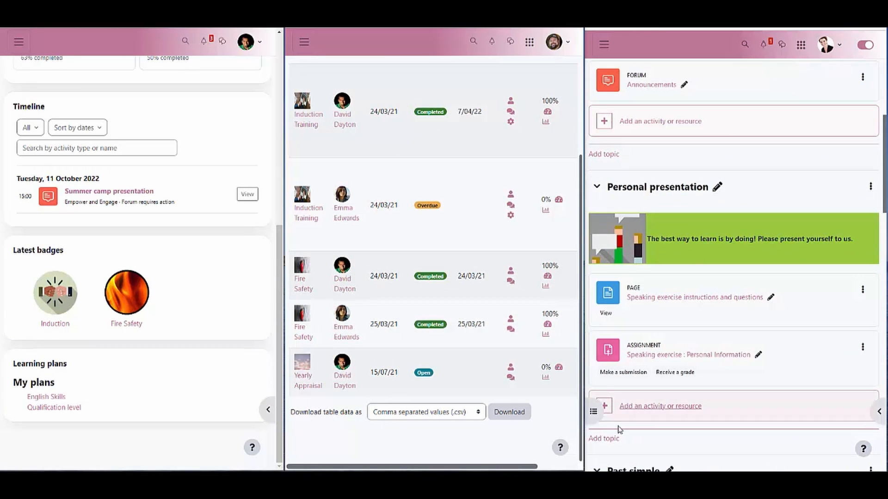